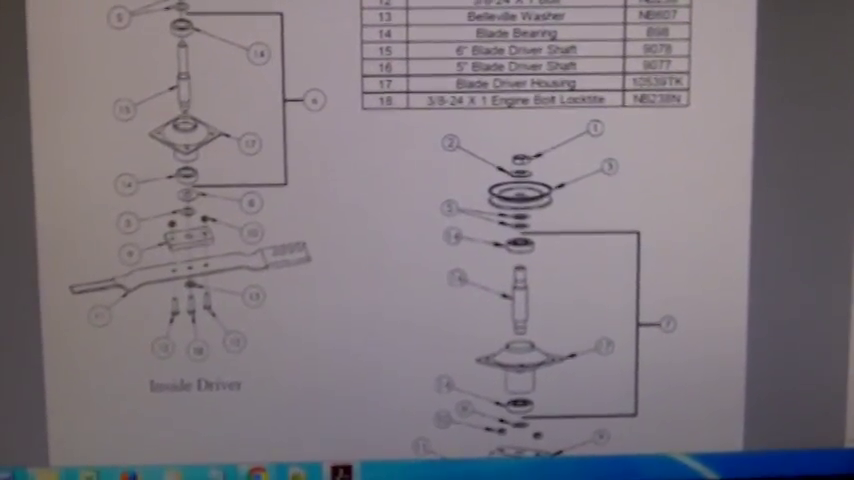
{"action": "scroll", "scroll_direction": "down", "scroll_amount": 3}
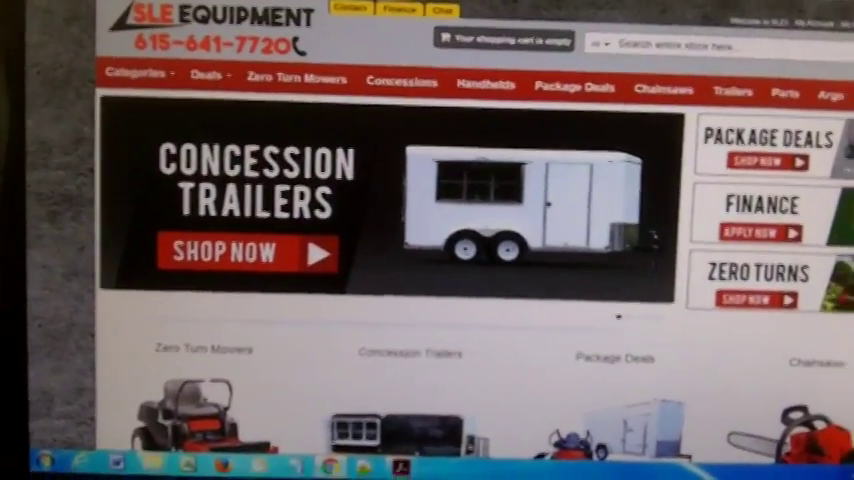
{"action": "scroll", "scroll_direction": "down", "scroll_amount": 3}
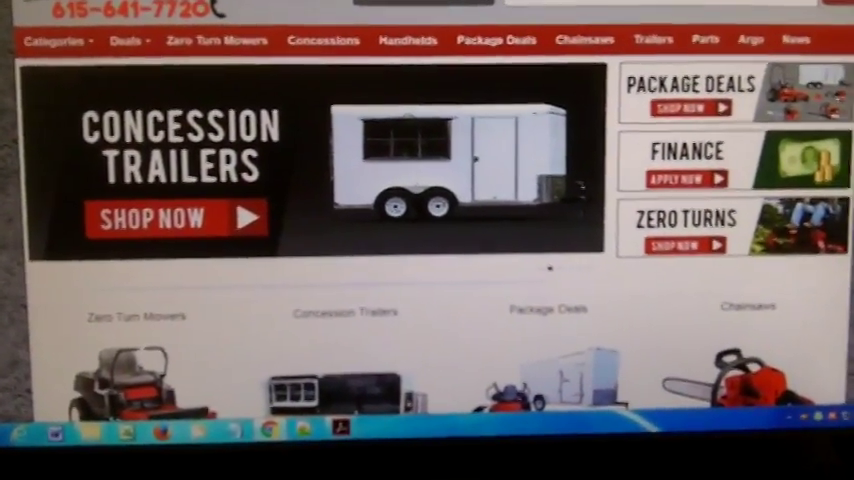